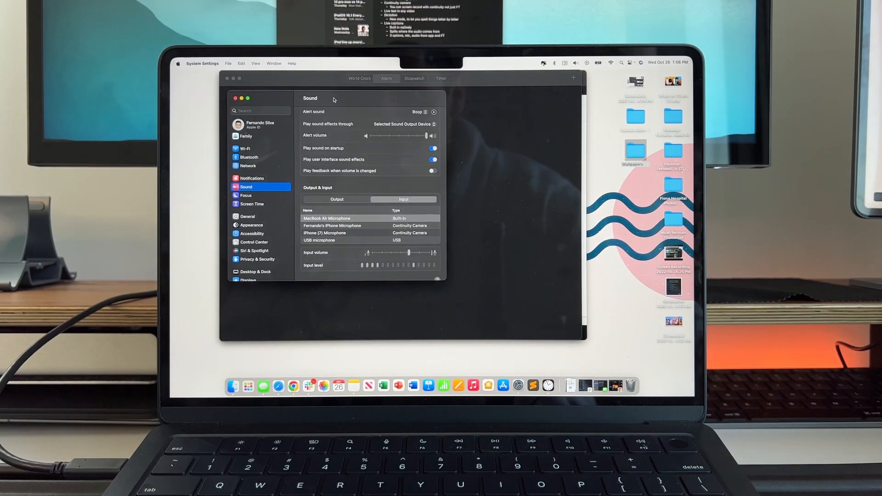
- Switch from the Sound pane to the Wi-Fi pane to view connected and nearby networks
{"action": "left_click", "coordinate": [244, 148]}
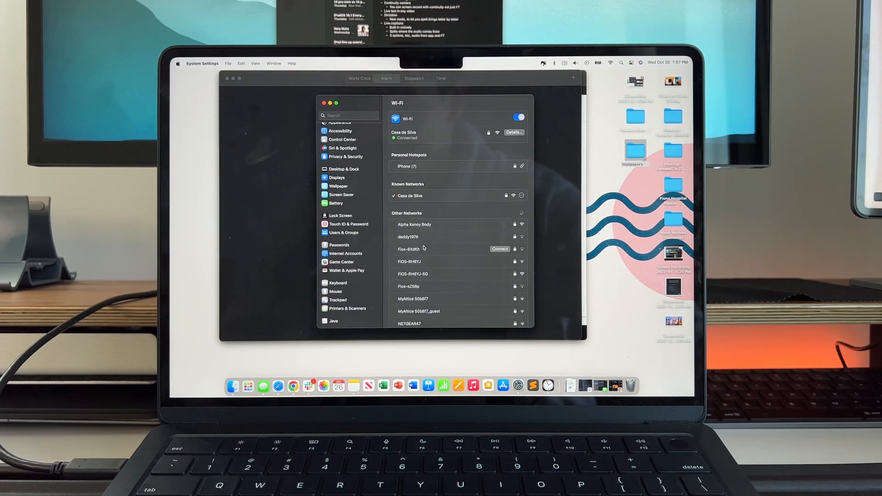